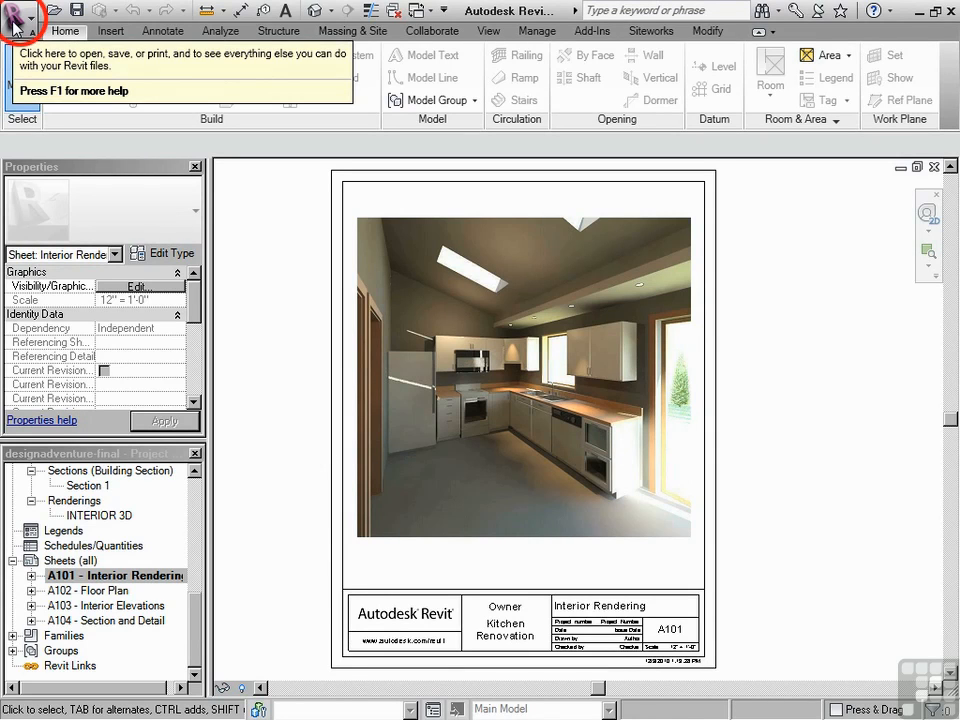
# Open the Application Menu and preview the New submenu's file types
pyautogui.click(18, 12)
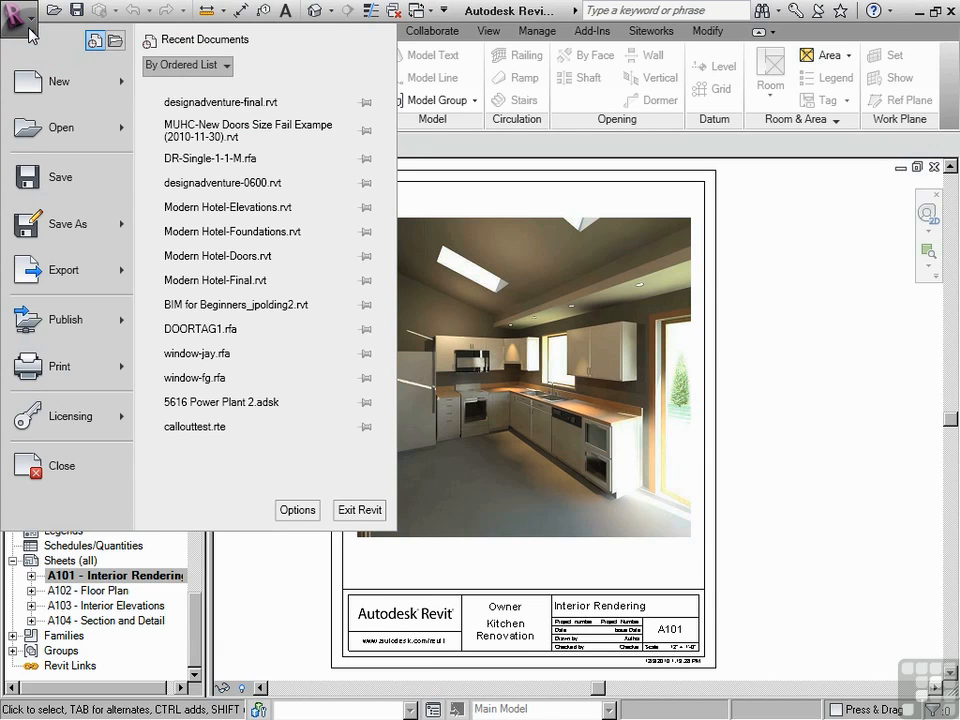
pyautogui.click(60, 127)
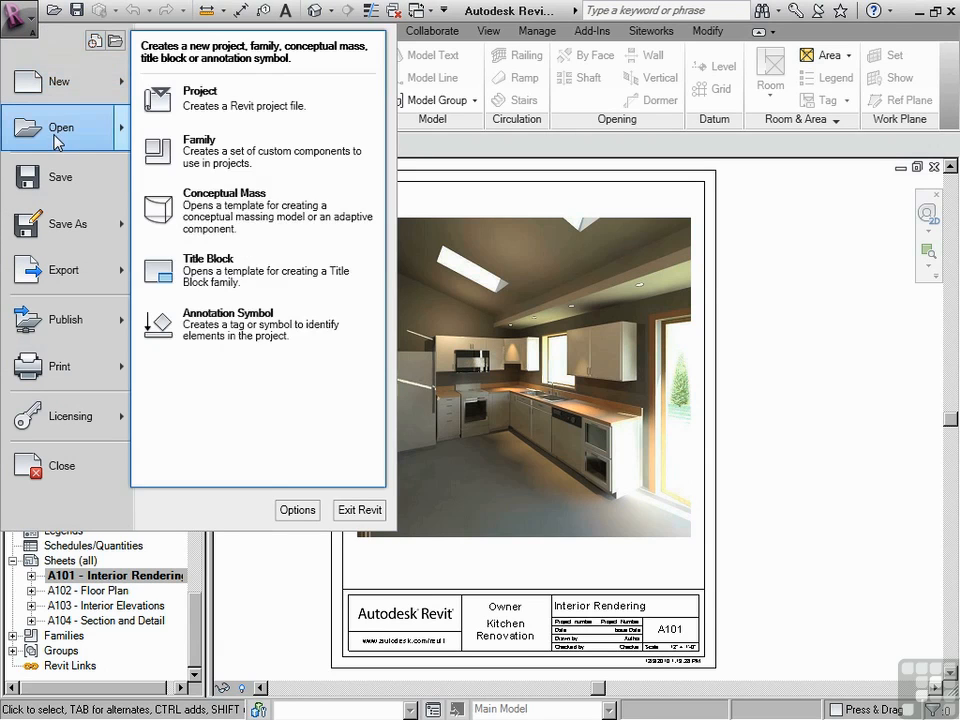
pyautogui.moveTo(60, 127)
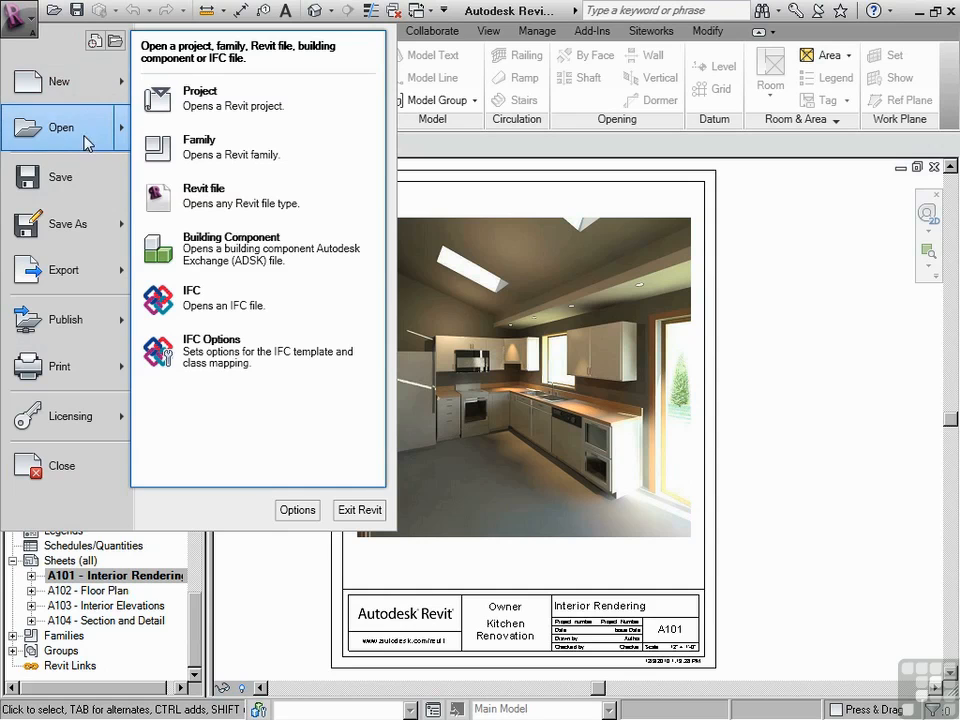
pyautogui.moveTo(80, 162)
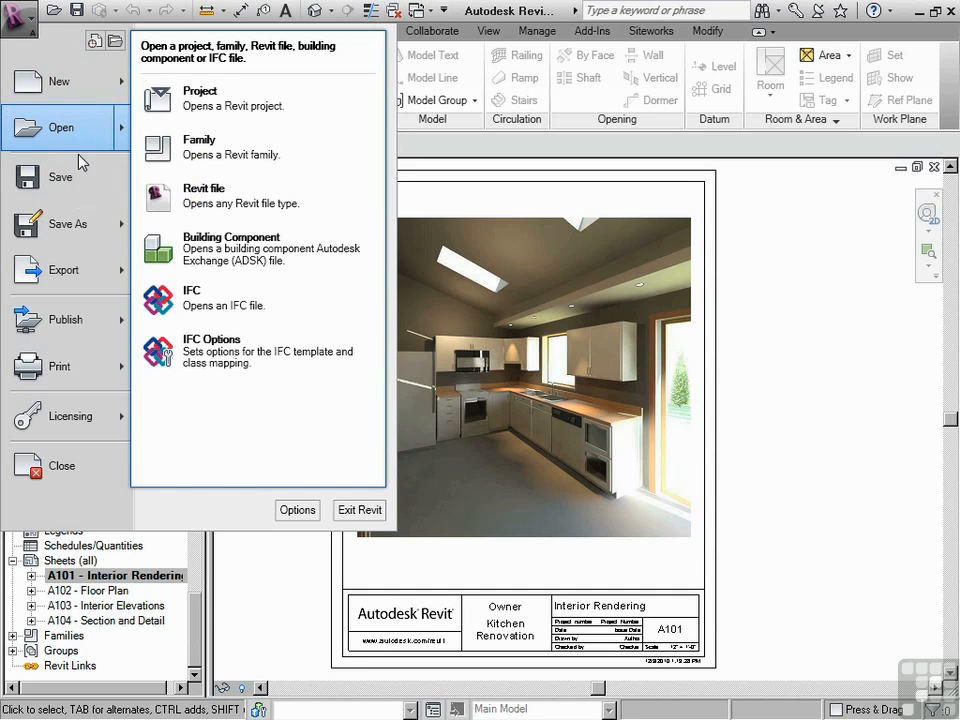
pyautogui.moveTo(61, 127)
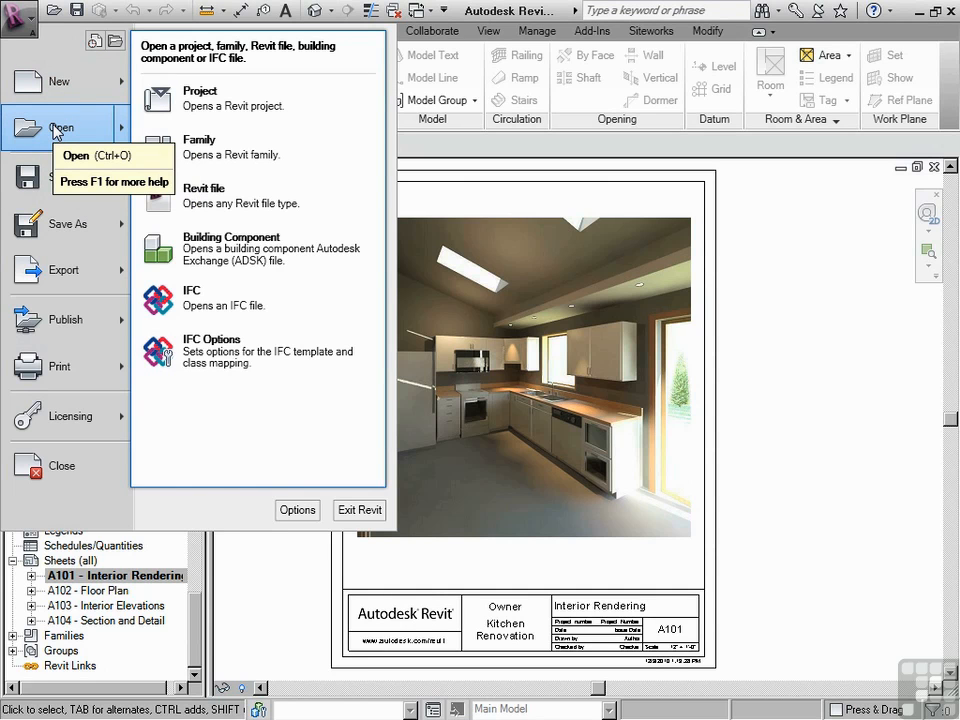
pyautogui.moveTo(58, 81)
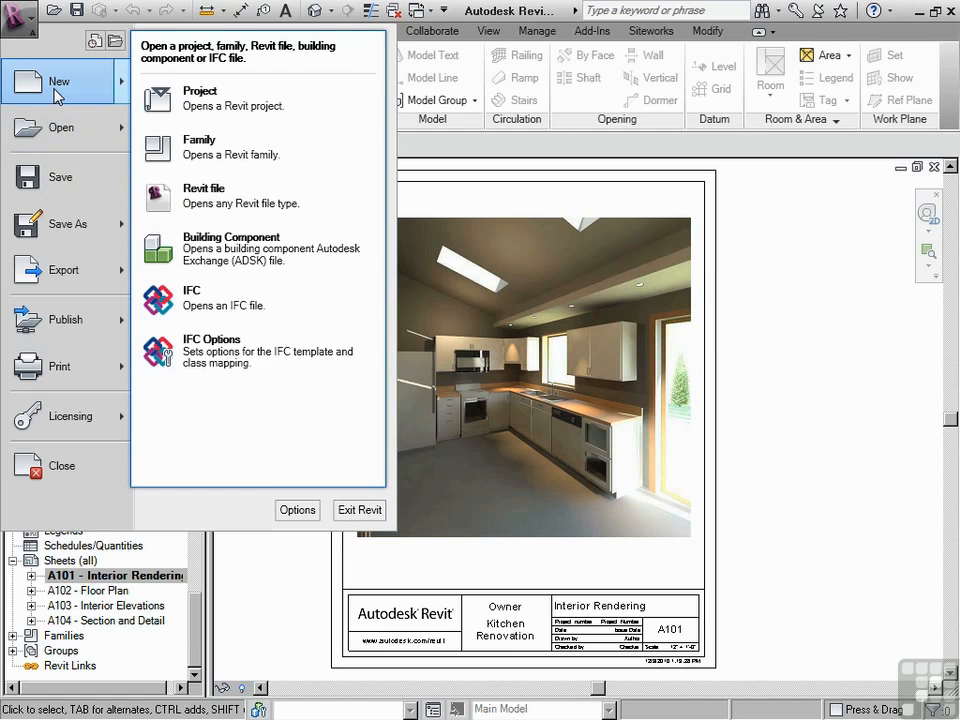
pyautogui.moveTo(59, 81)
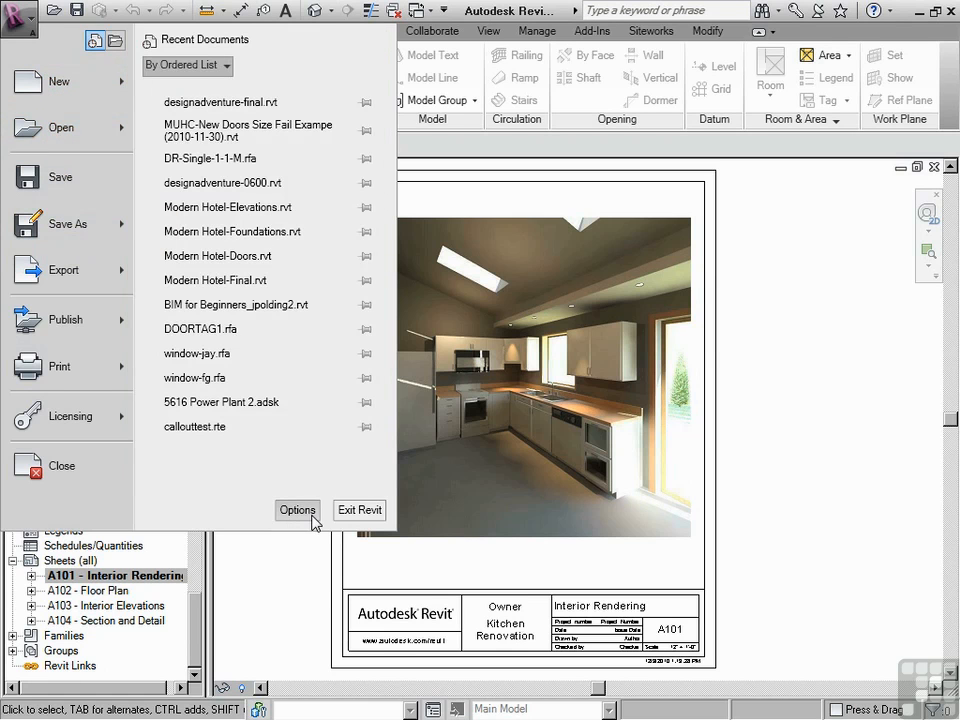
# Open the Options dialog to view General settings like the save reminder and username
pyautogui.click(297, 510)
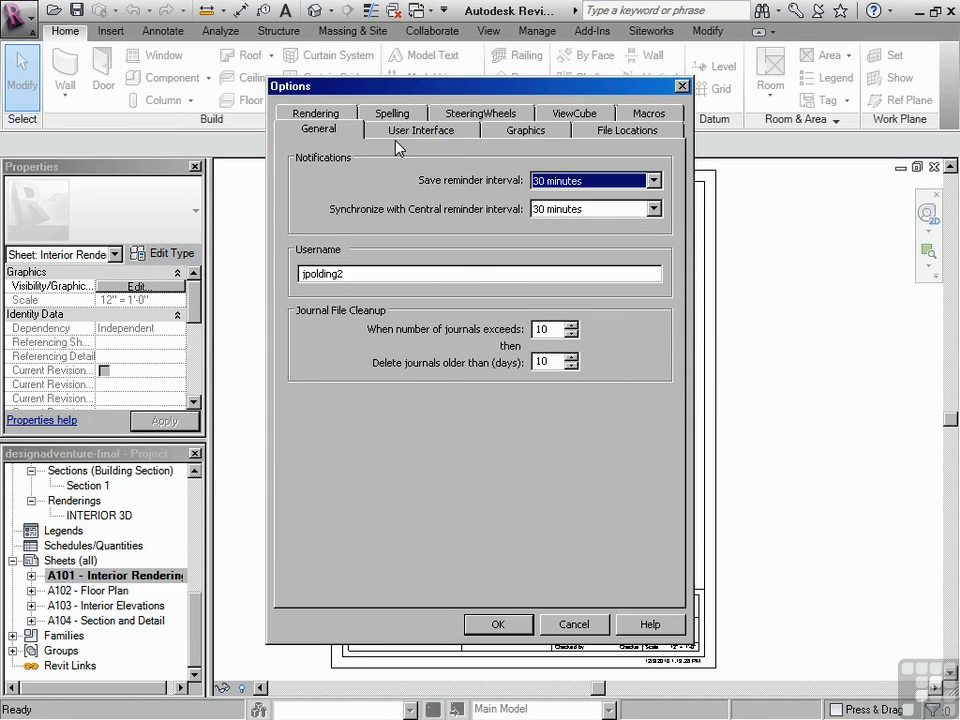
pyautogui.moveTo(548, 570)
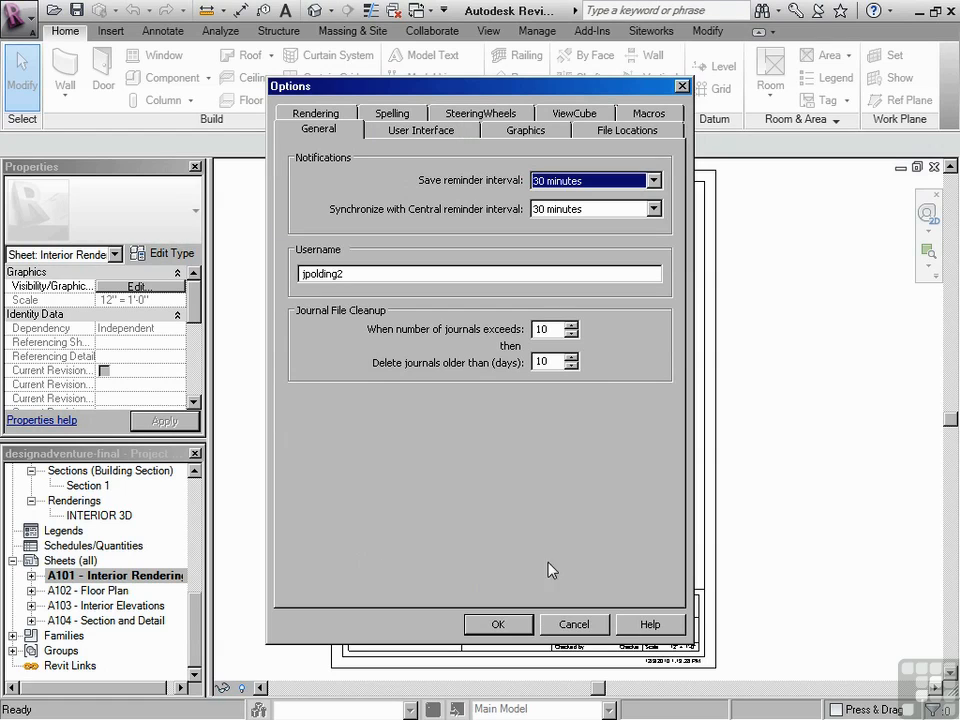
pyautogui.moveTo(410, 242)
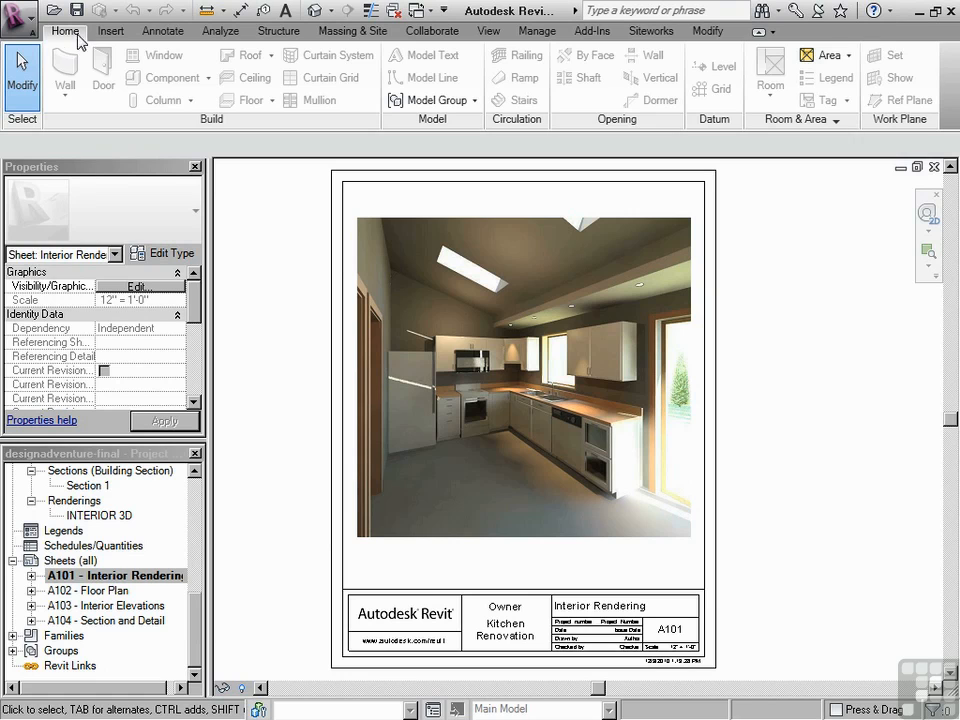
pyautogui.click(110, 31)
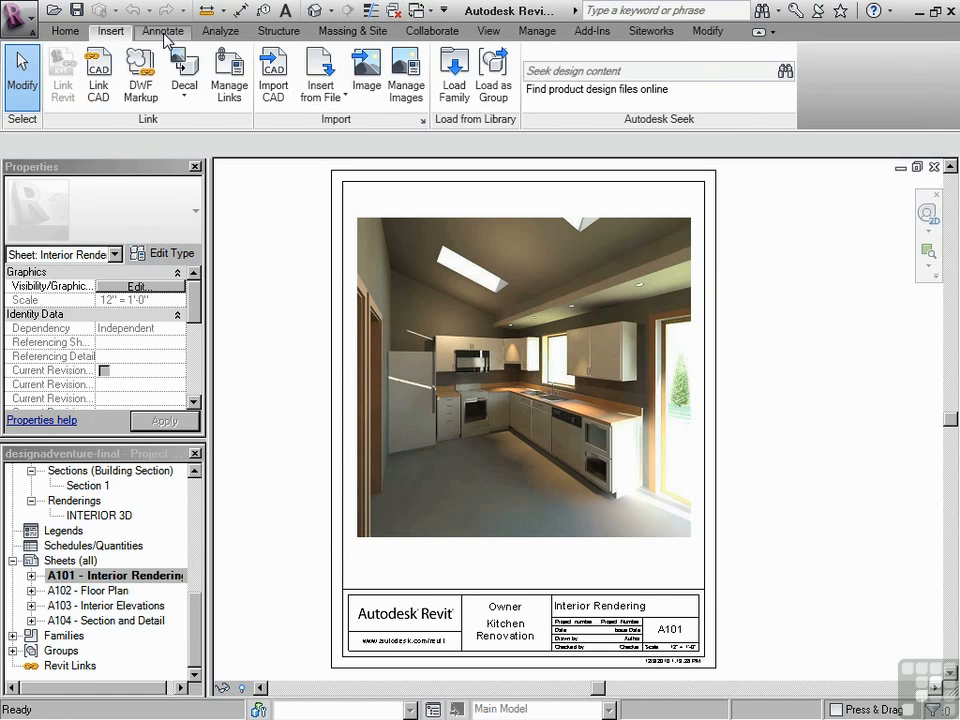
pyautogui.click(220, 31)
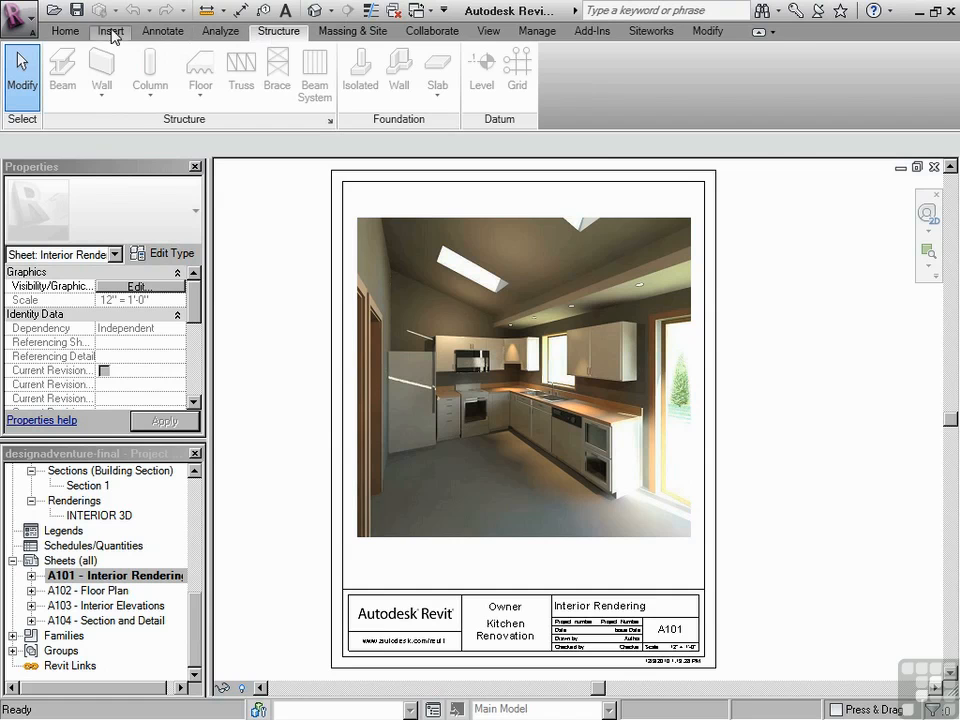
pyautogui.click(65, 31)
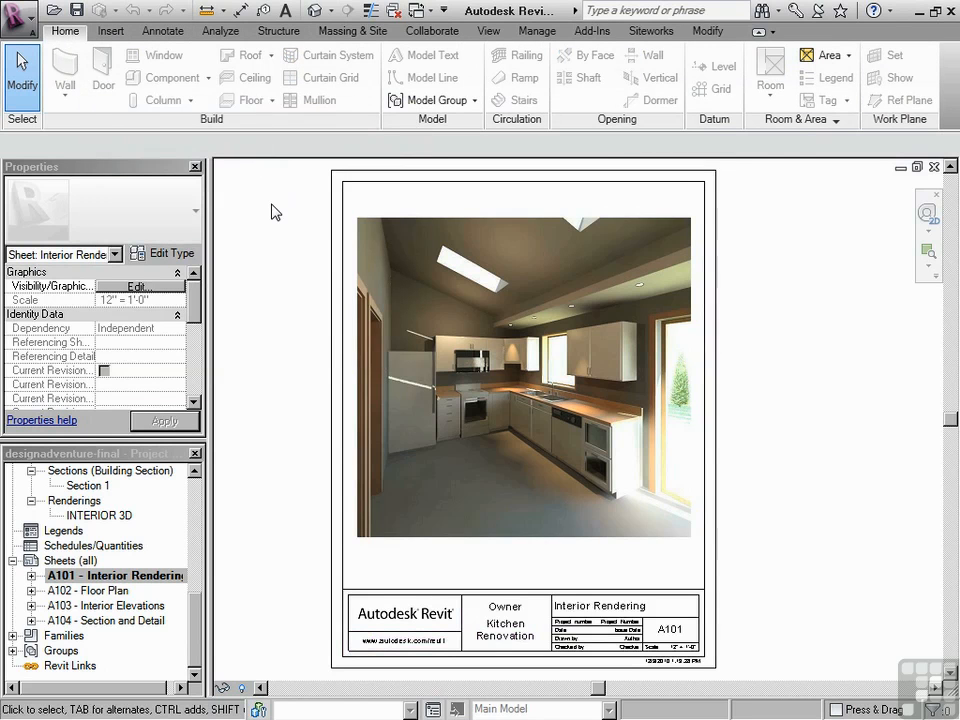
pyautogui.moveTo(64, 75)
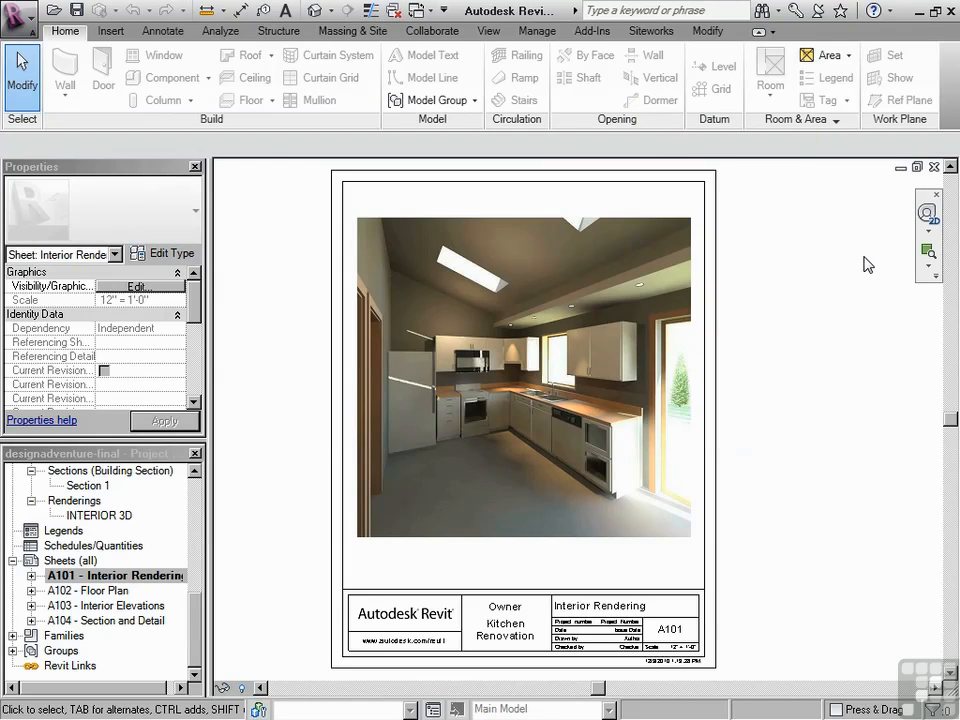
pyautogui.moveTo(248, 222)
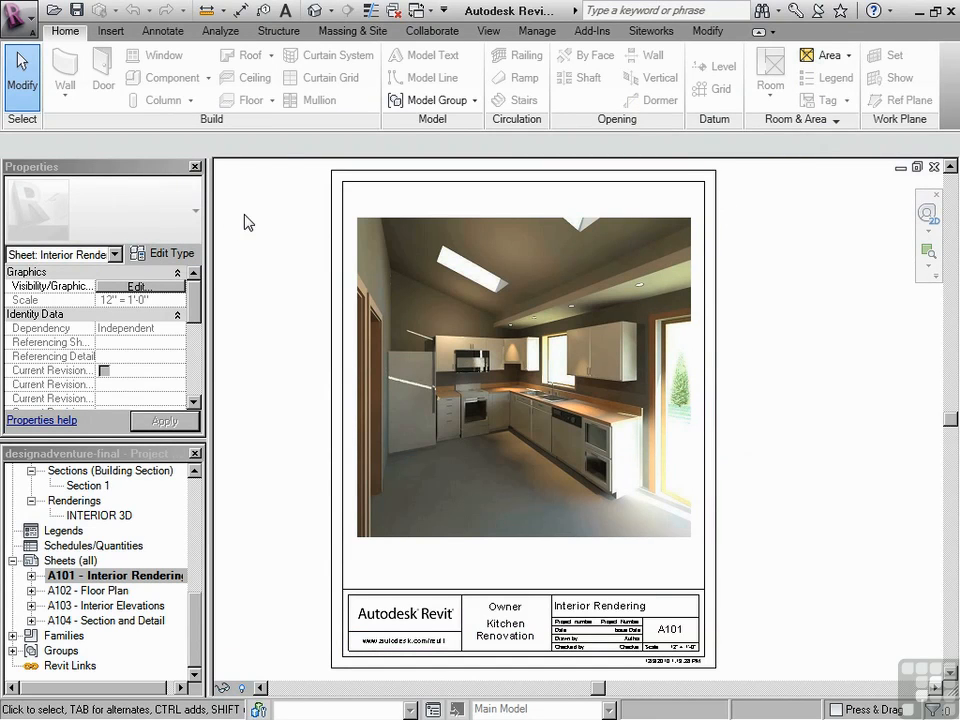
pyautogui.moveTo(248, 207)
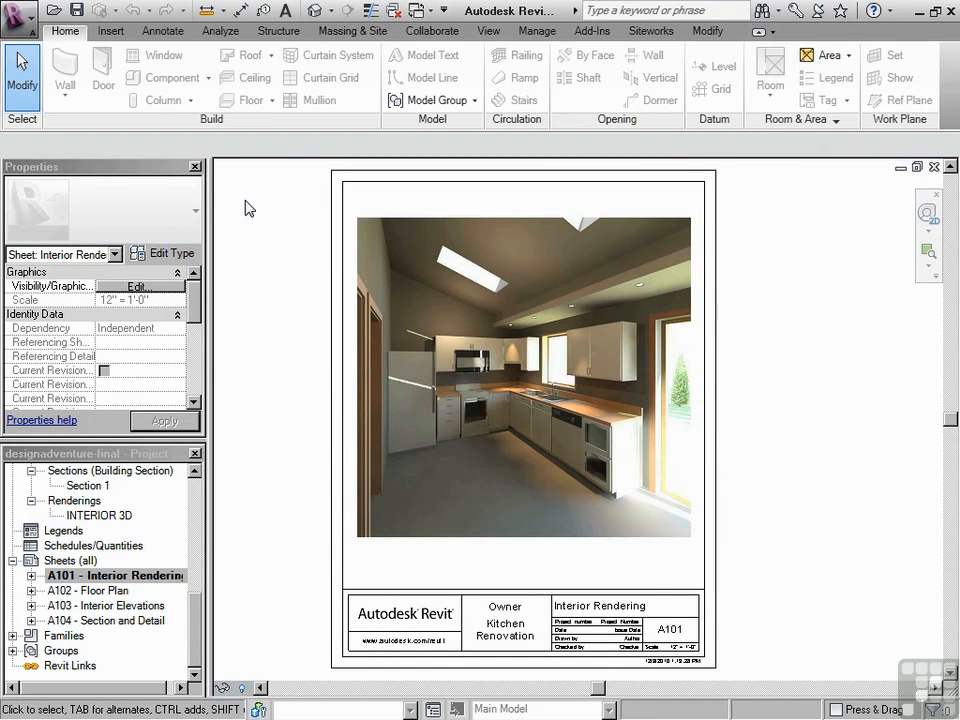
pyautogui.moveTo(817, 424)
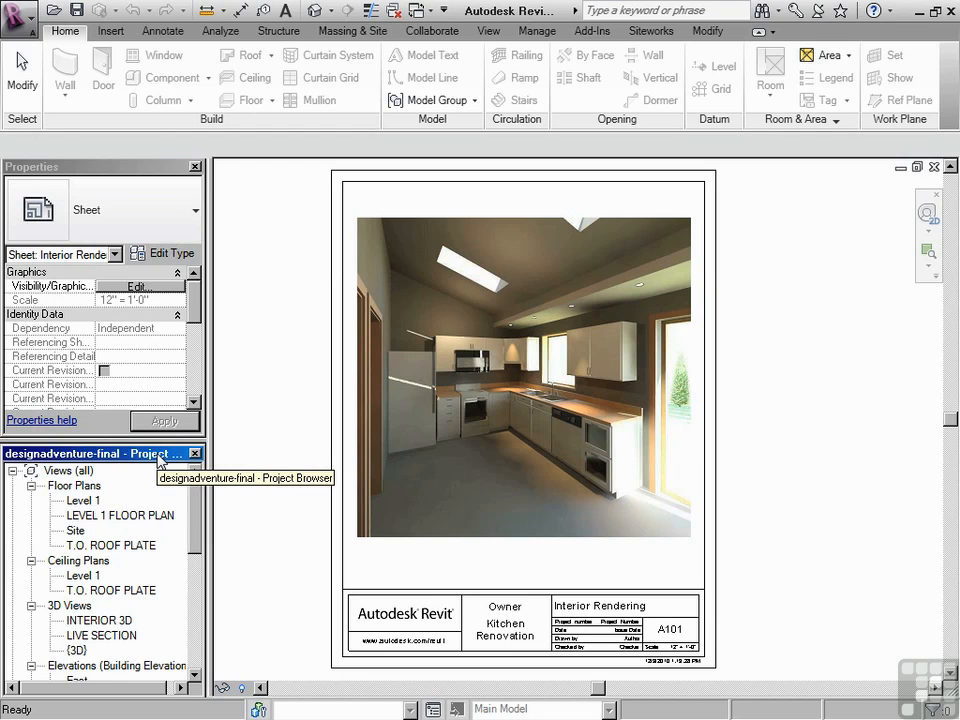
pyautogui.moveTo(135, 518)
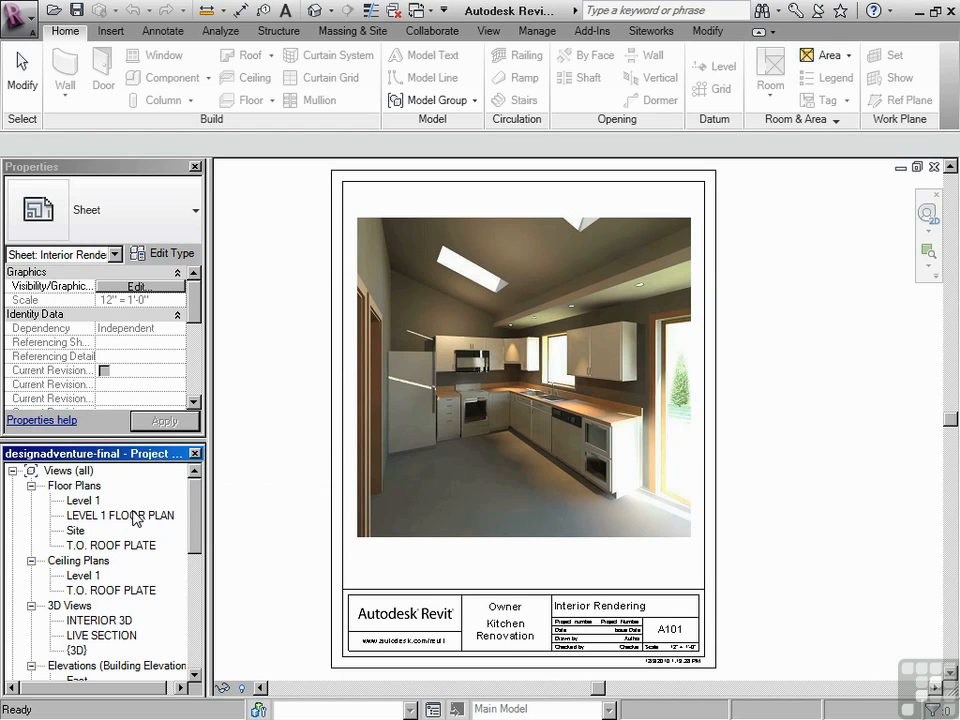
pyautogui.moveTo(90, 505)
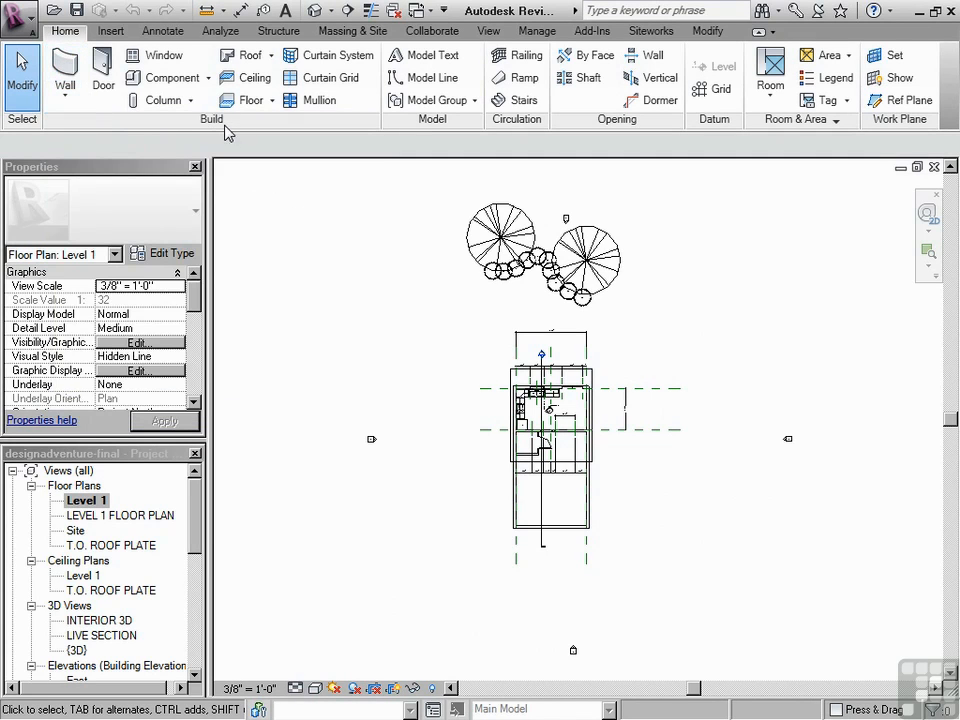
pyautogui.moveTo(835, 140)
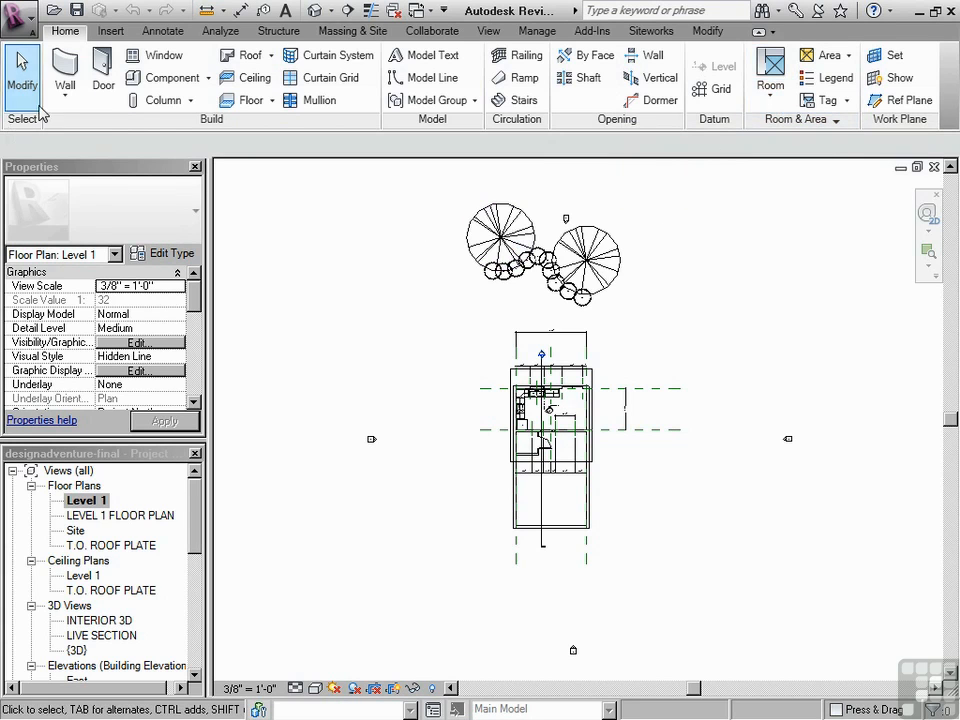
pyautogui.moveTo(64, 70)
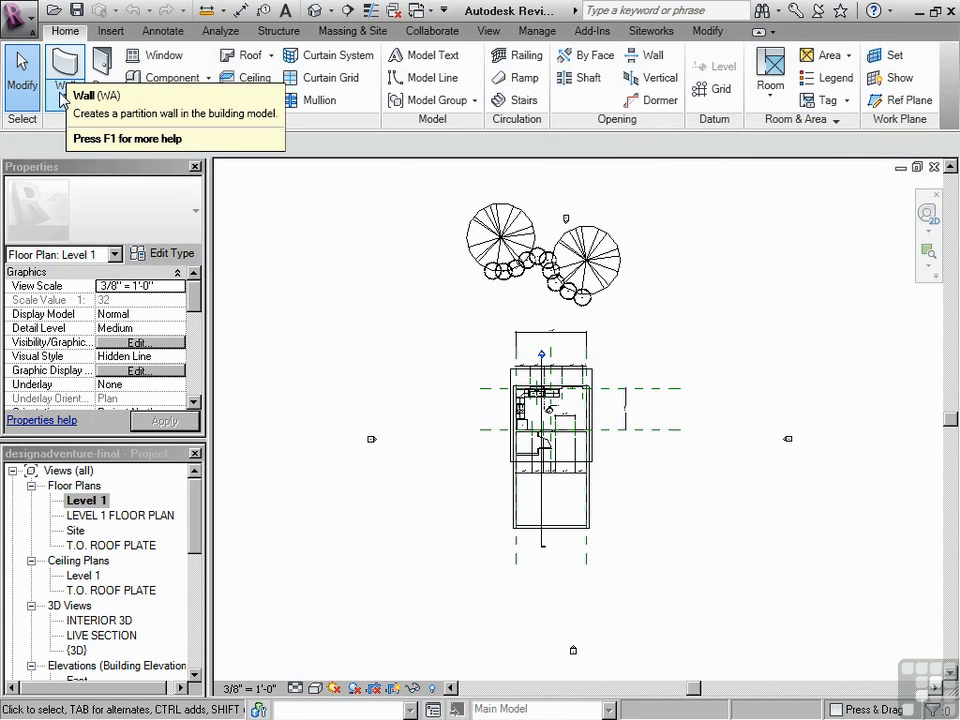
pyautogui.click(64, 78)
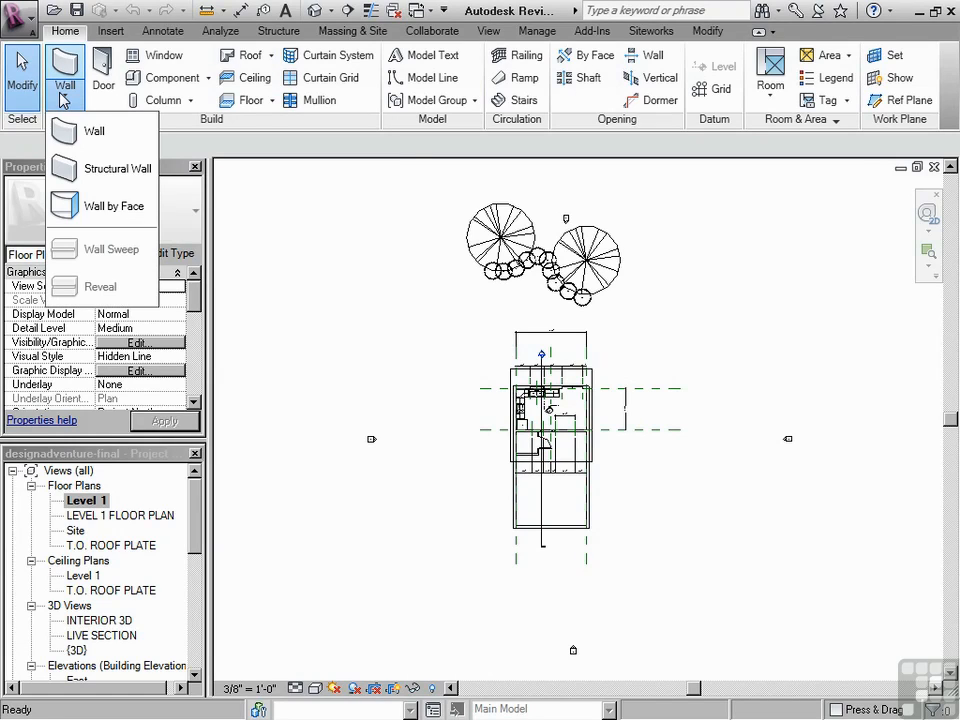
pyautogui.moveTo(115, 168)
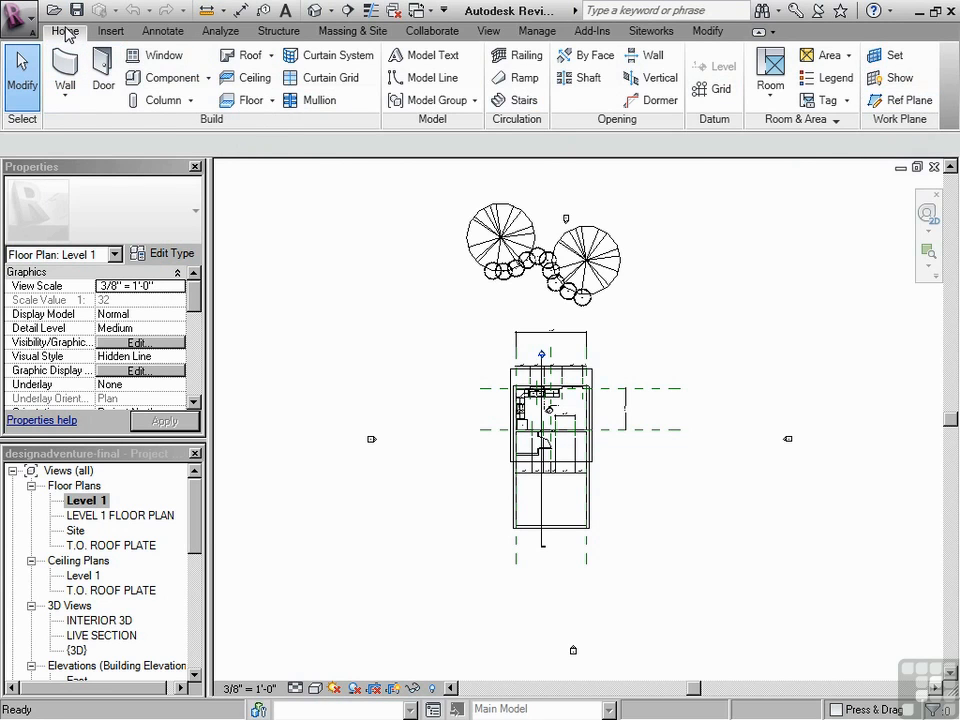
pyautogui.moveTo(823, 100)
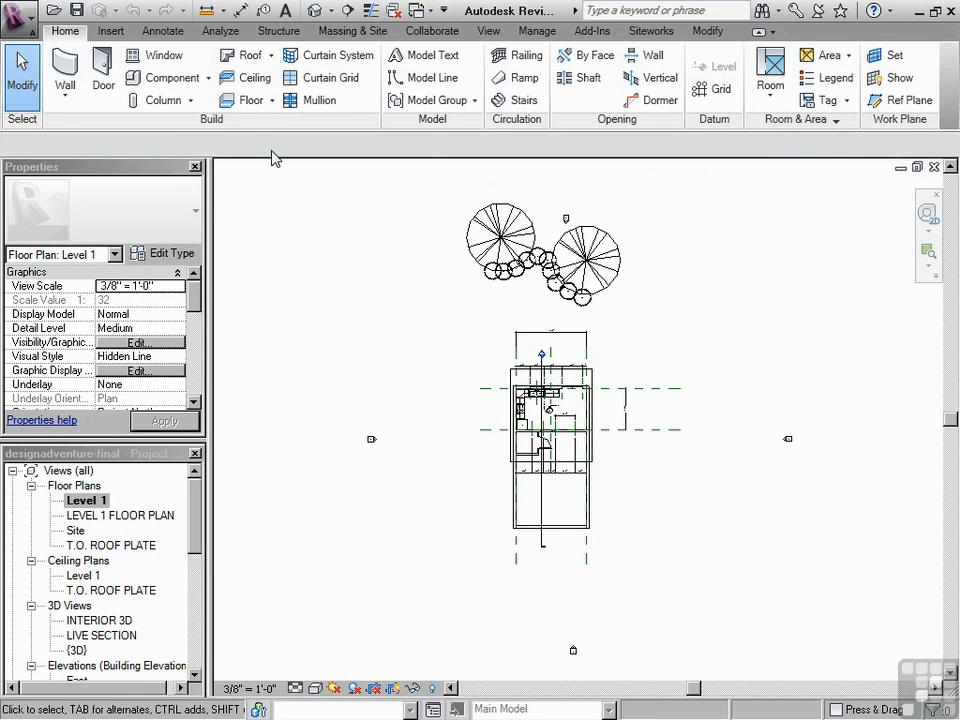
# Browse the Insert tab's link and import tools, then show the Annotate tab
pyautogui.click(110, 31)
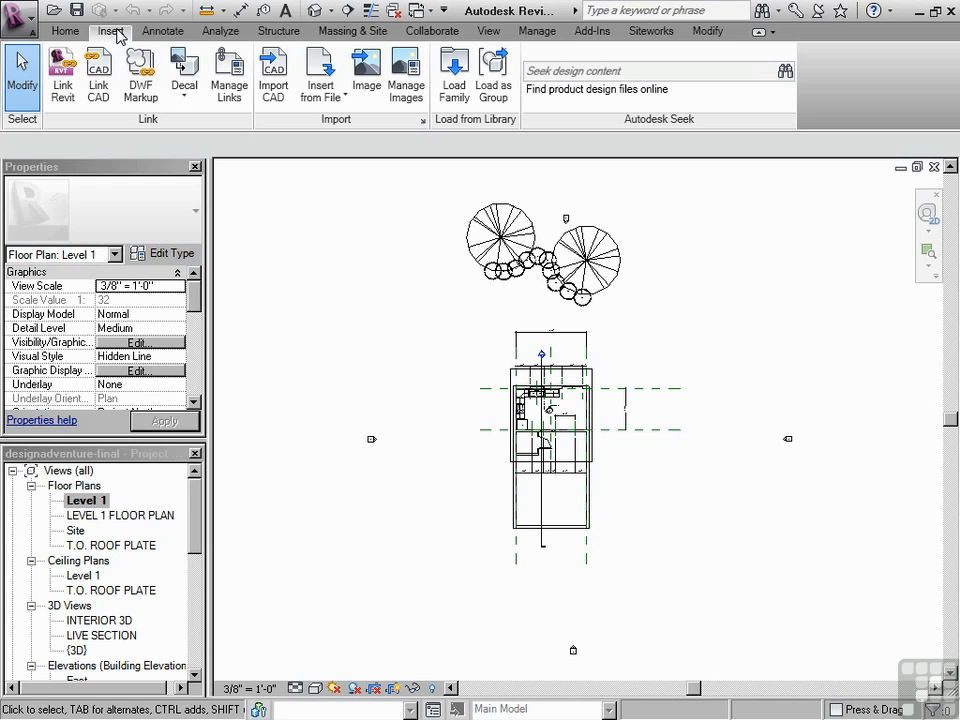
pyautogui.moveTo(97, 70)
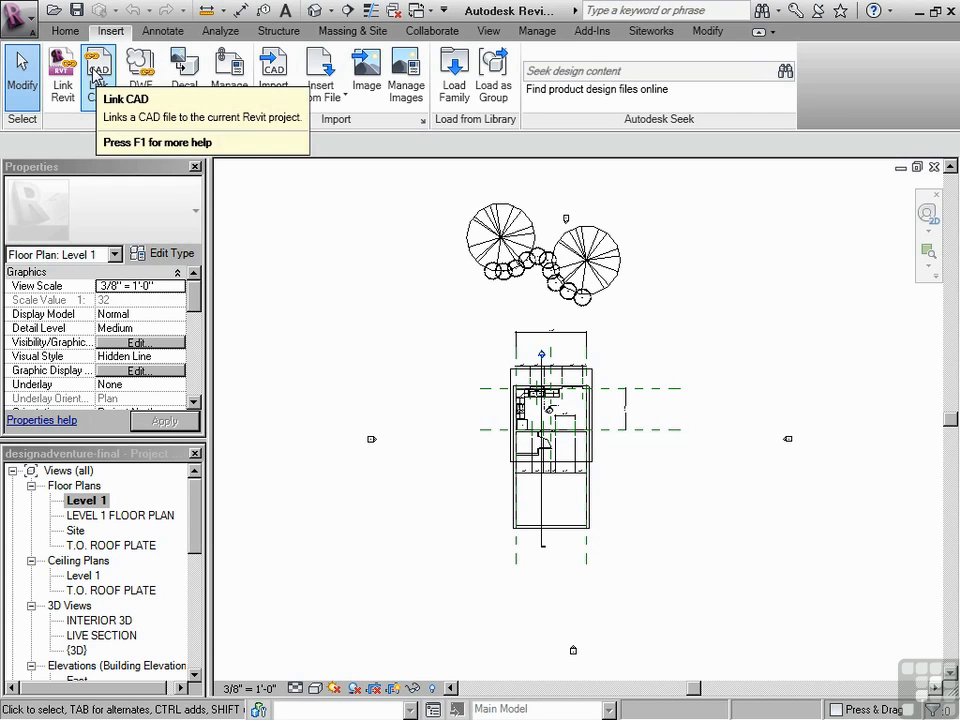
pyautogui.moveTo(62, 70)
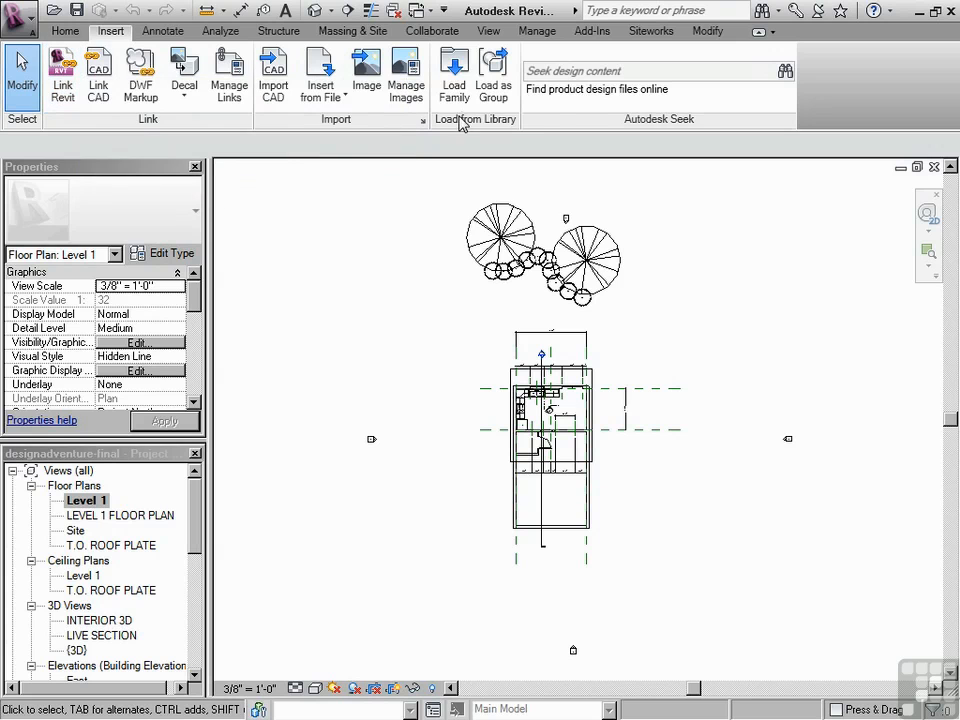
pyautogui.moveTo(454, 75)
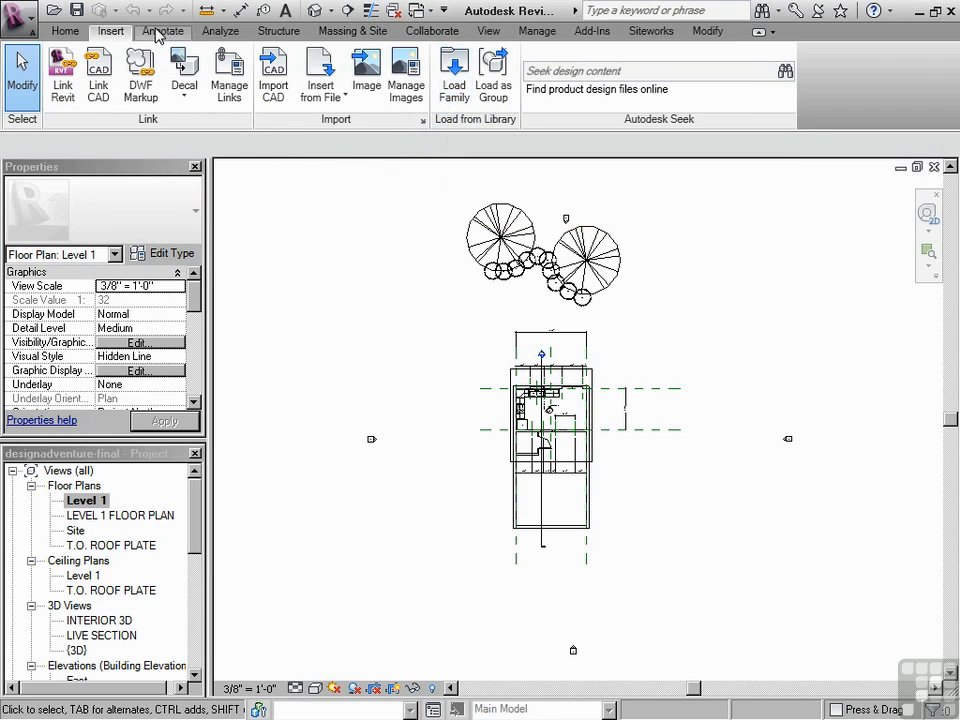
pyautogui.click(162, 31)
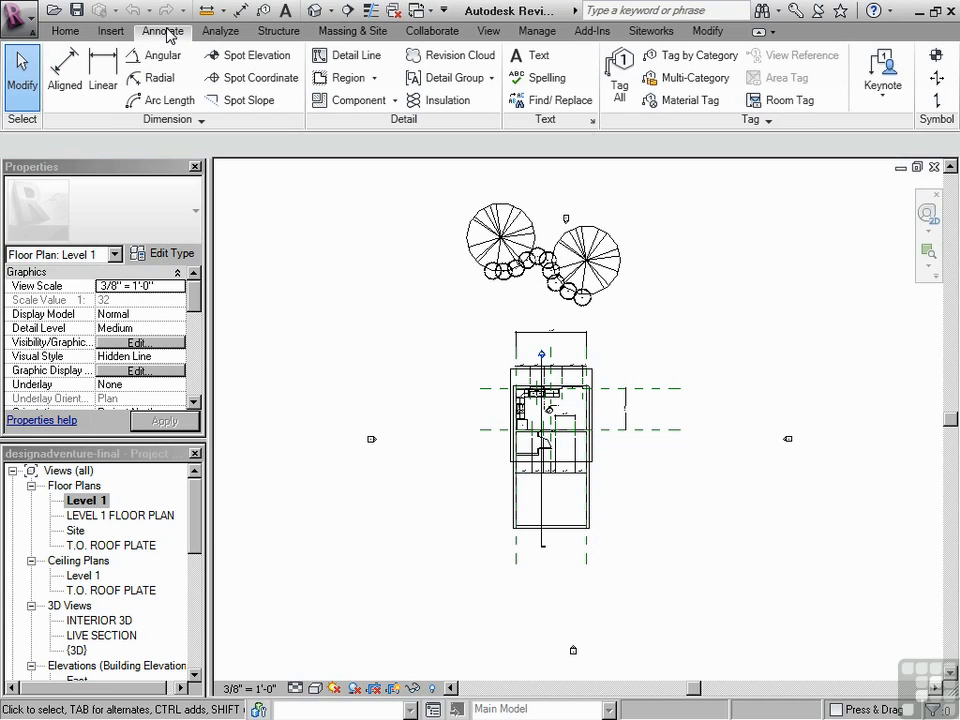
# Step through the Analyze, Massing & Site and Collaborate tabs to reach Manage
pyautogui.click(220, 31)
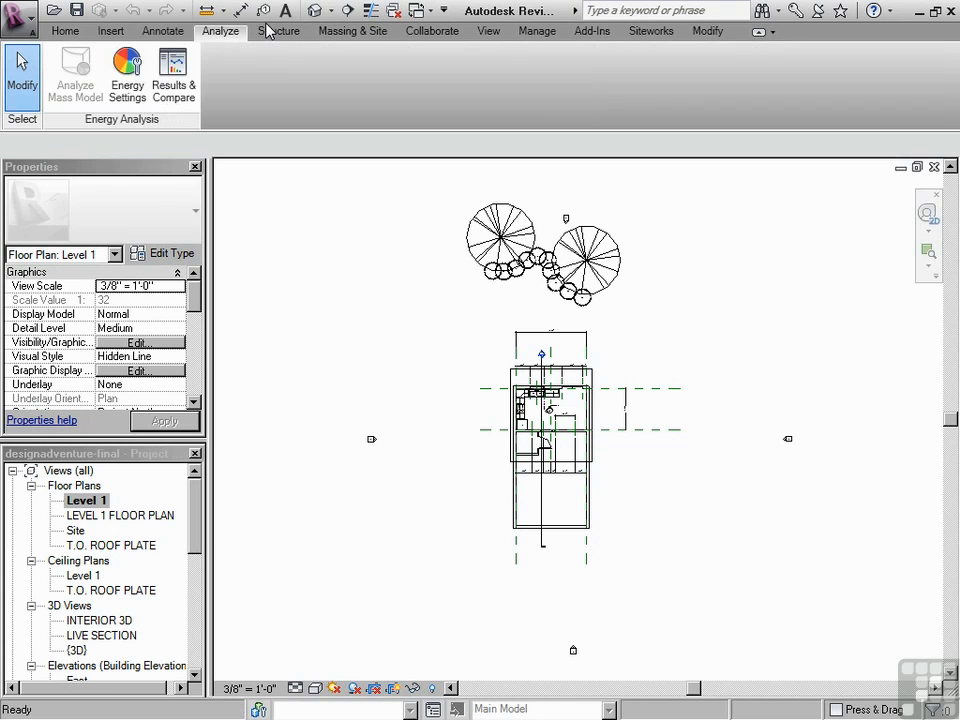
pyautogui.click(352, 31)
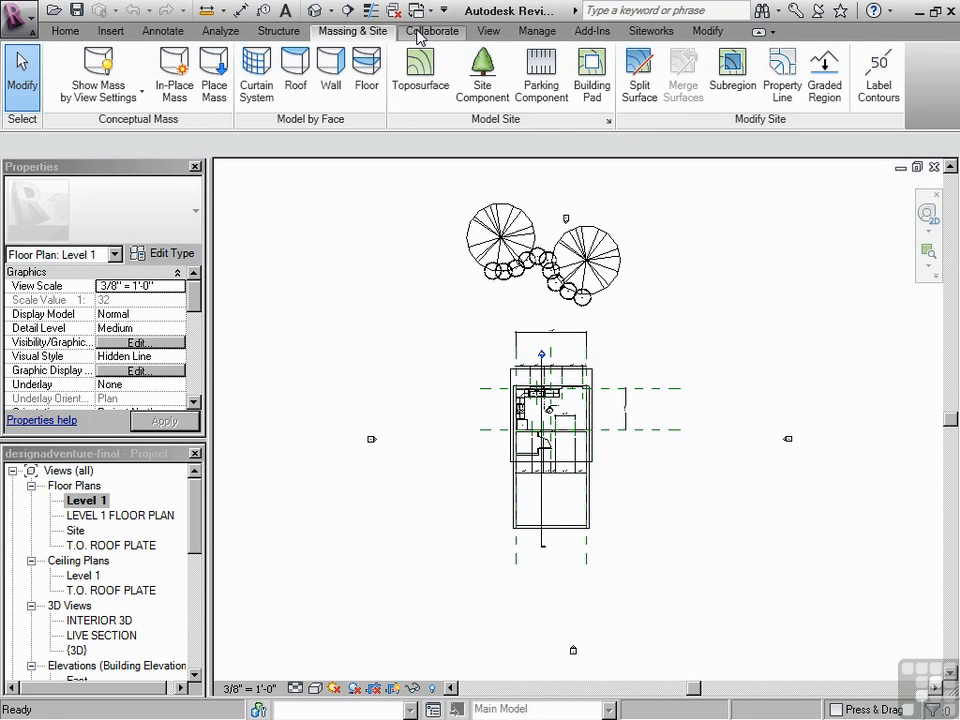
pyautogui.click(488, 31)
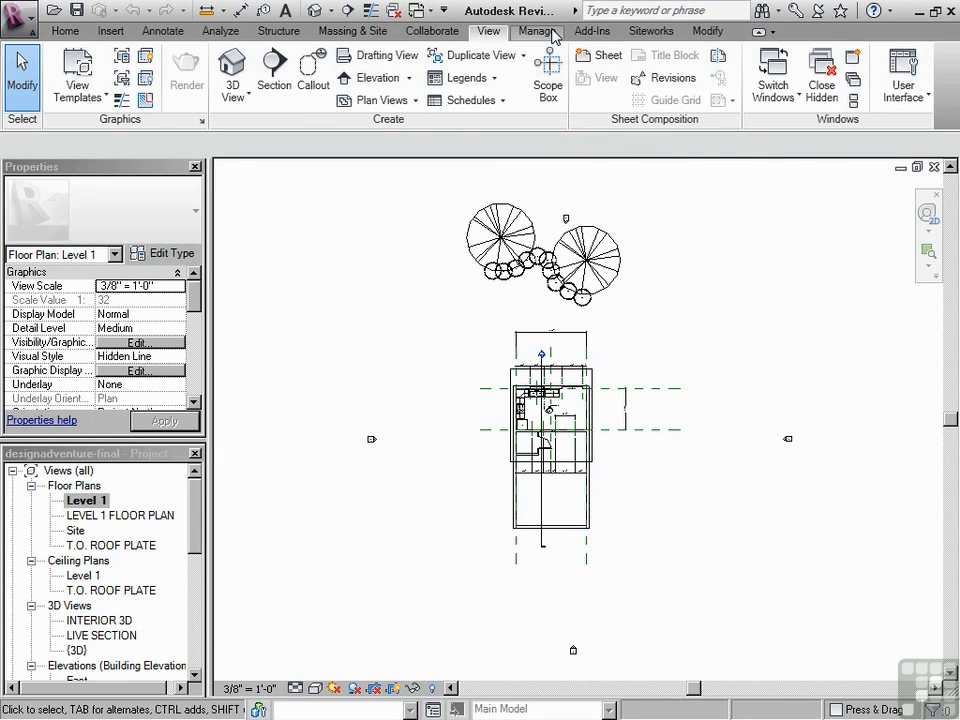
pyautogui.click(537, 31)
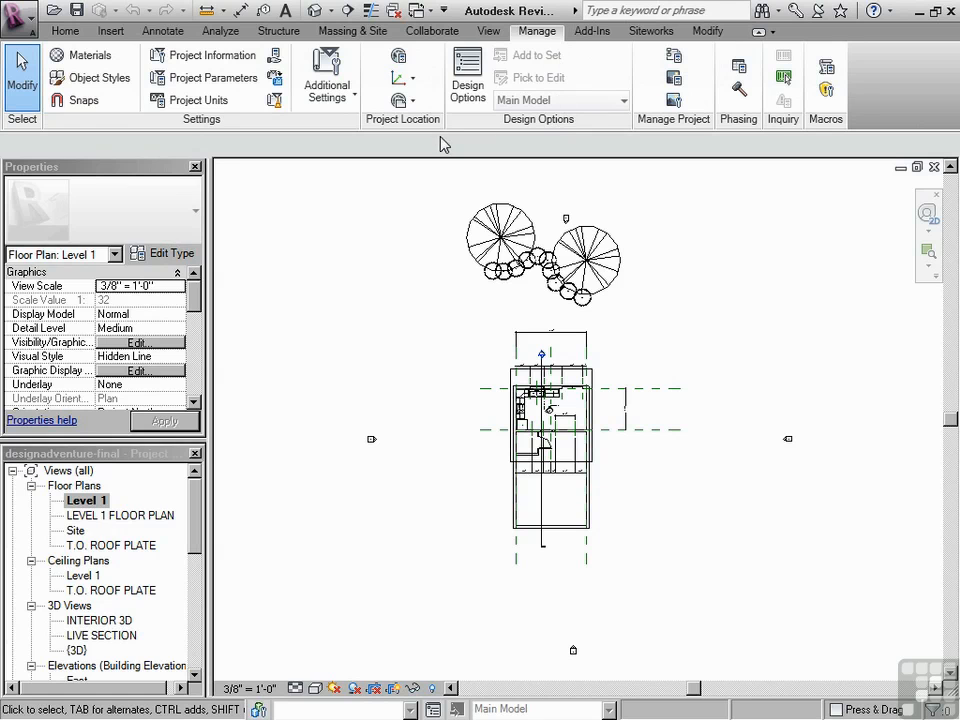
pyautogui.moveTo(440, 143)
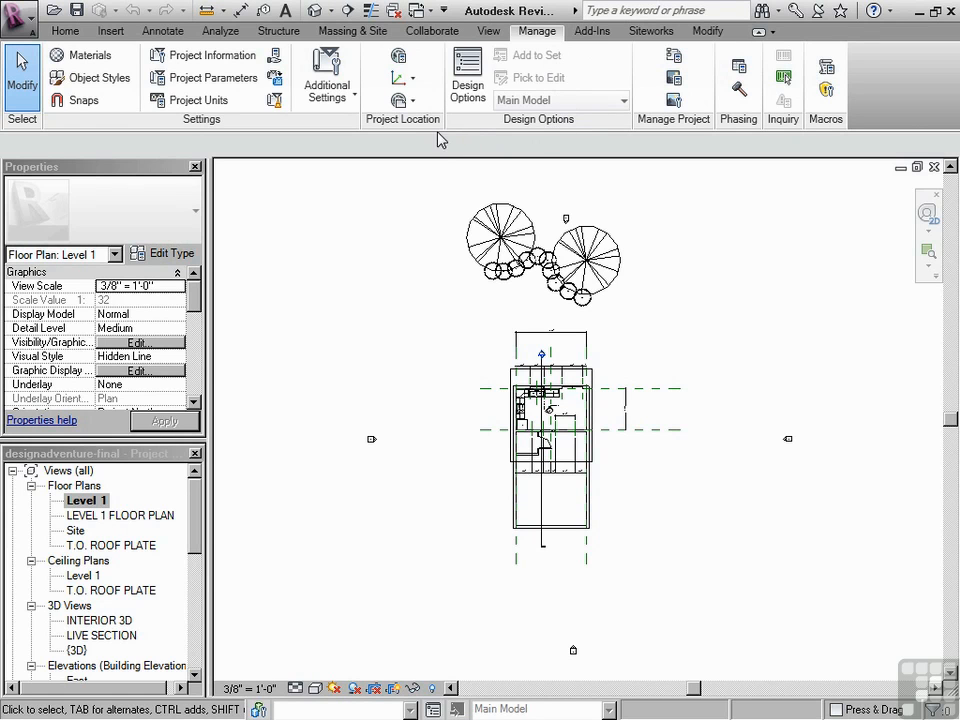
# Preview the Additional Settings list, then switch to the Modify tab's editing tools
pyautogui.click(327, 75)
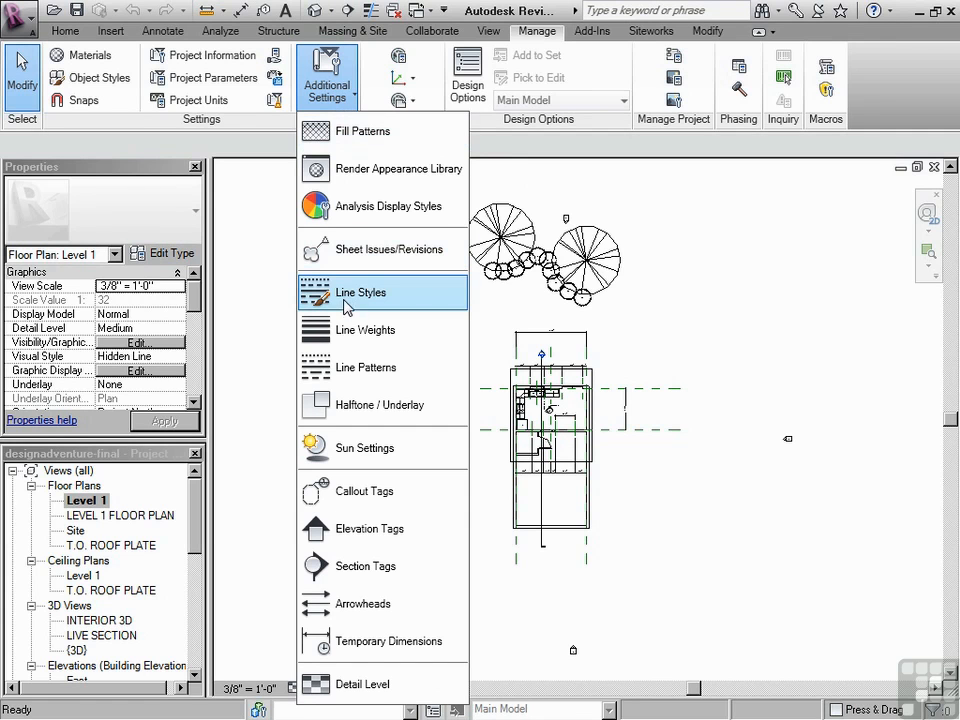
pyautogui.moveTo(361, 292)
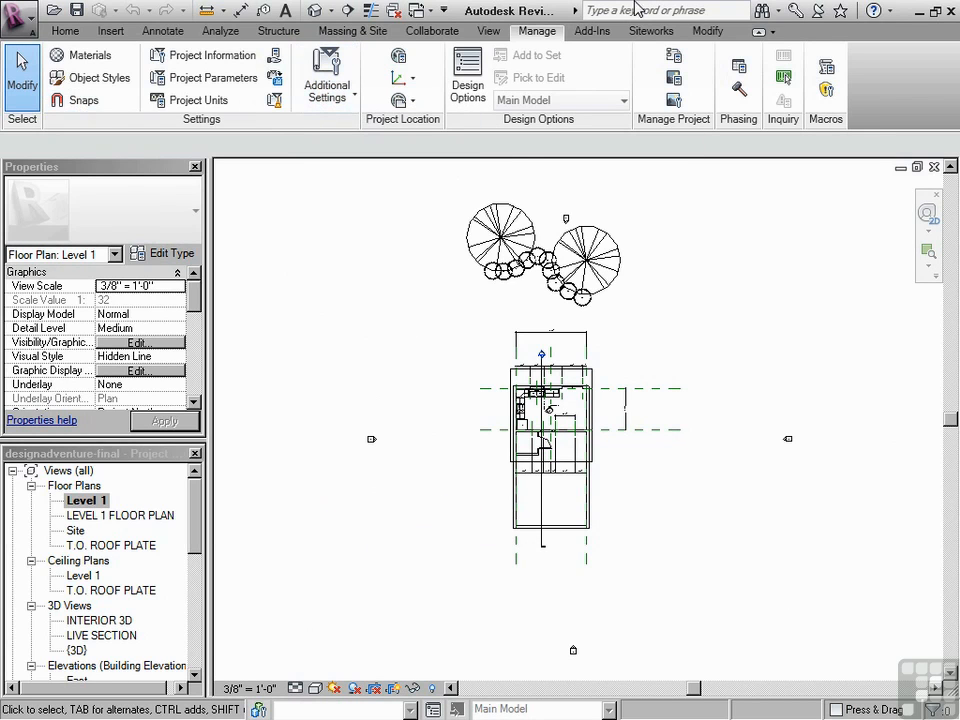
pyautogui.moveTo(708, 31)
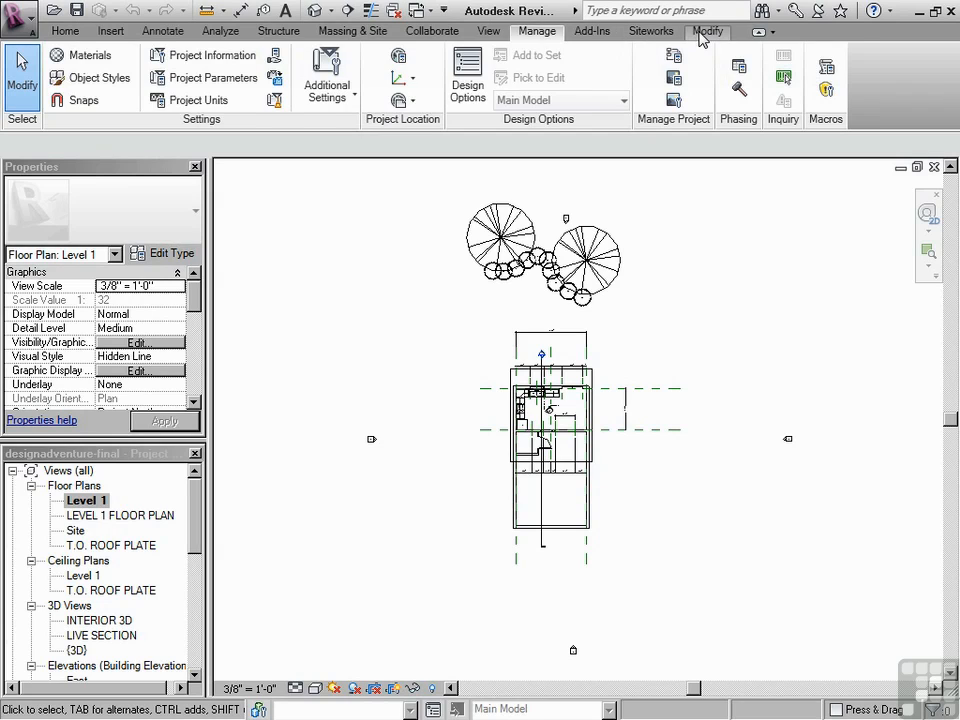
pyautogui.click(708, 31)
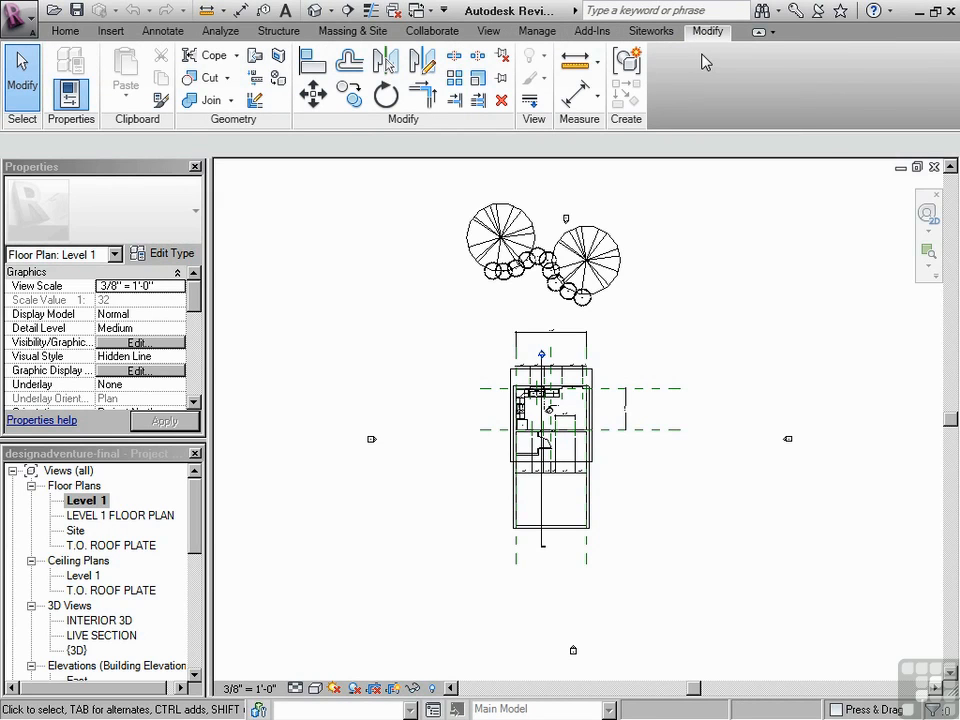
pyautogui.moveTo(365, 278)
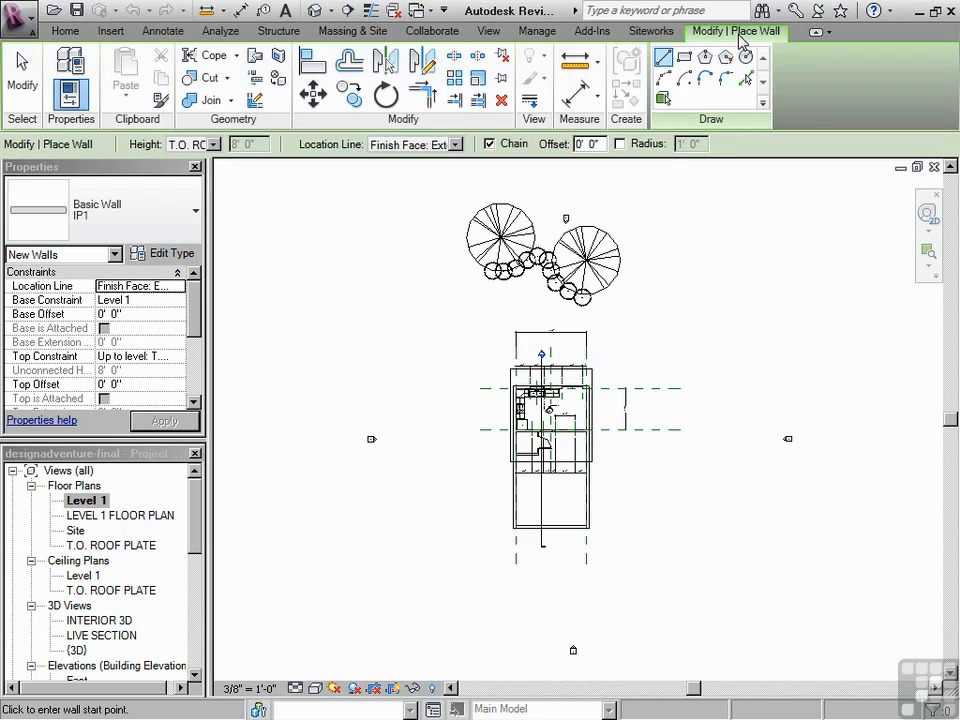
pyautogui.moveTo(724, 100)
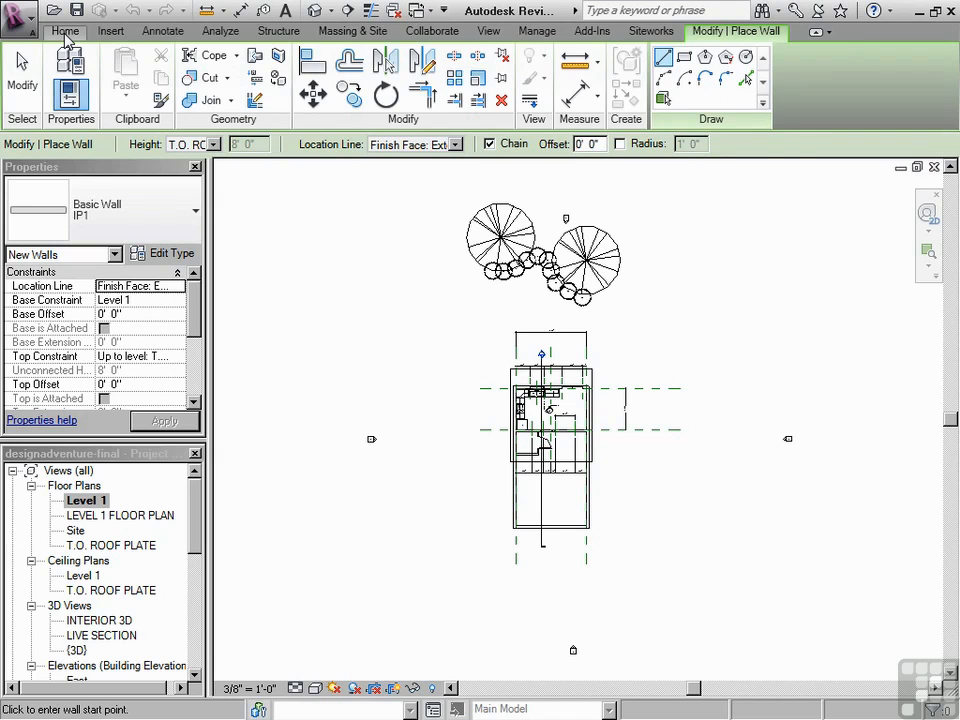
# Start the Wall tool to show the Modify | Place Wall tab and Options Bar
pyautogui.click(64, 31)
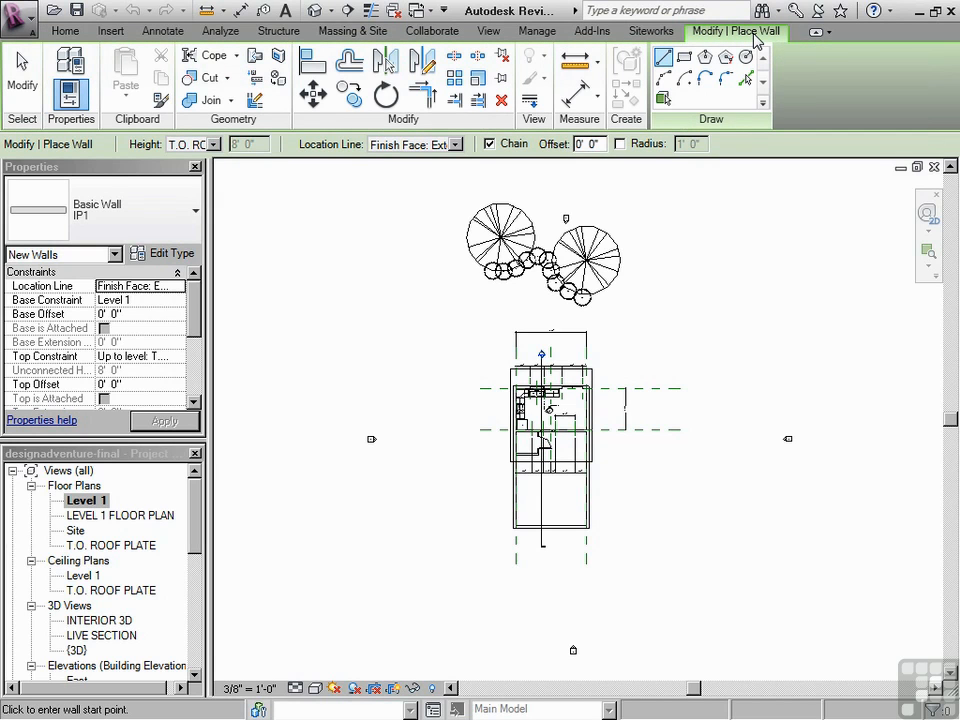
pyautogui.moveTo(750, 217)
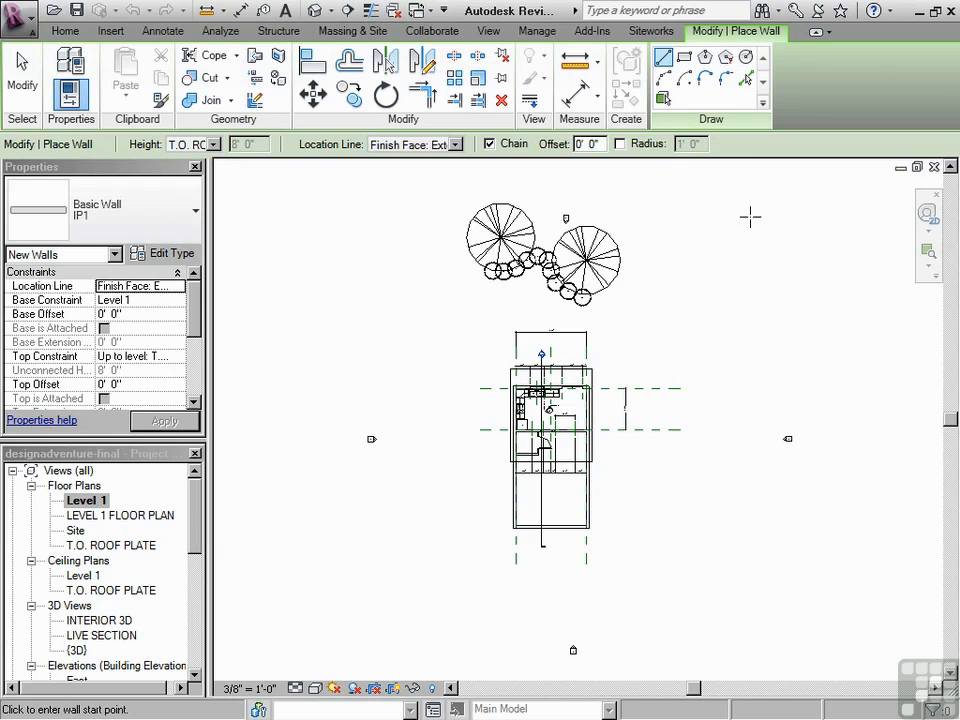